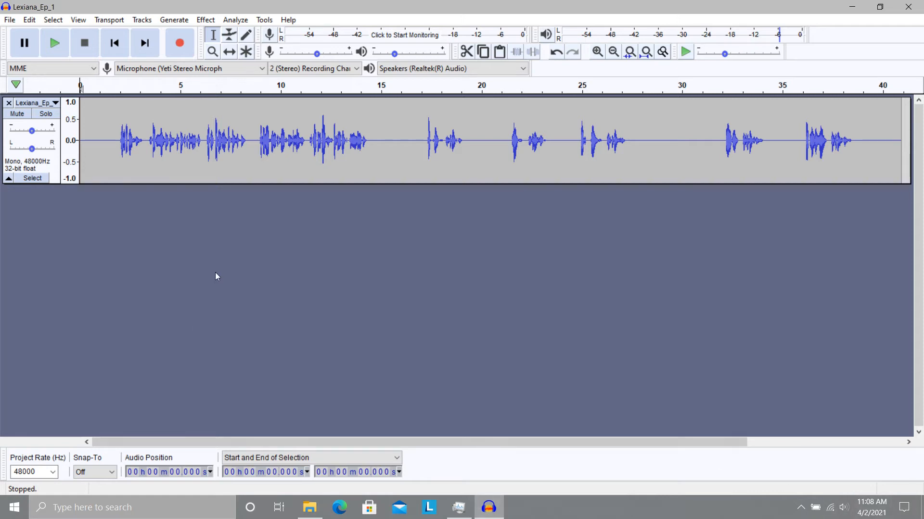
Step: Select the dialogue from about 1.6 to 8.5 seconds and play it back
left_click_drag(112, 142, 250, 142)
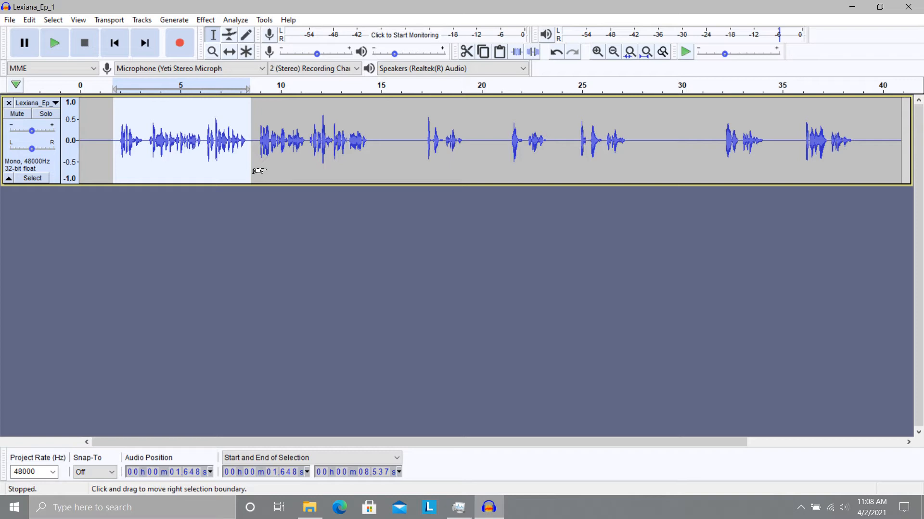
left_click(54, 43)
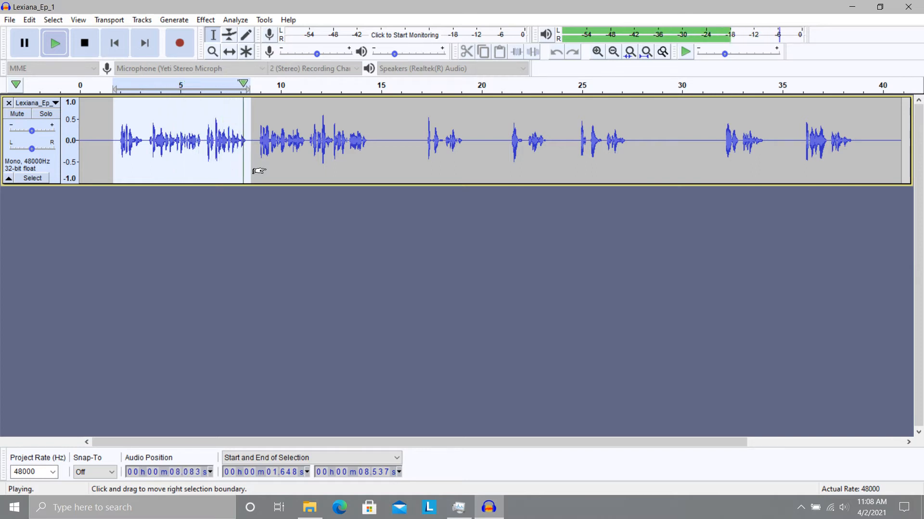
left_click(85, 43)
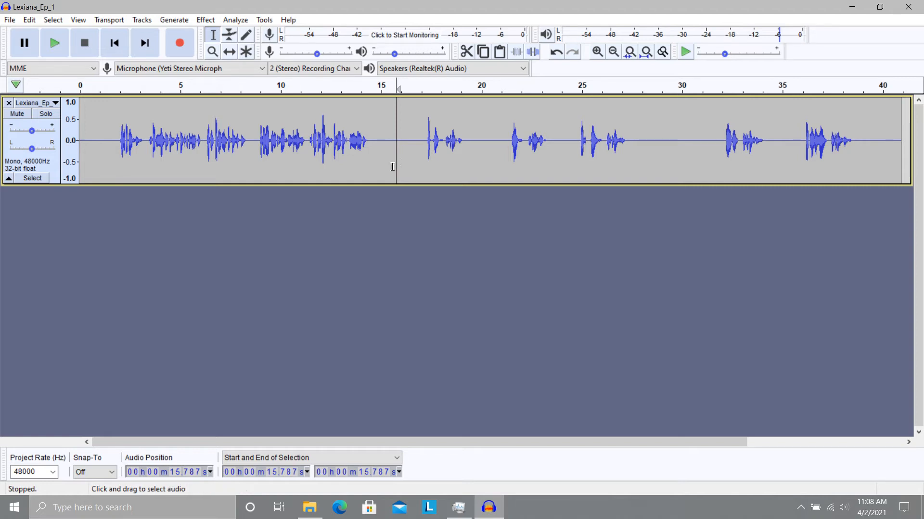
mouse_move(525, 246)
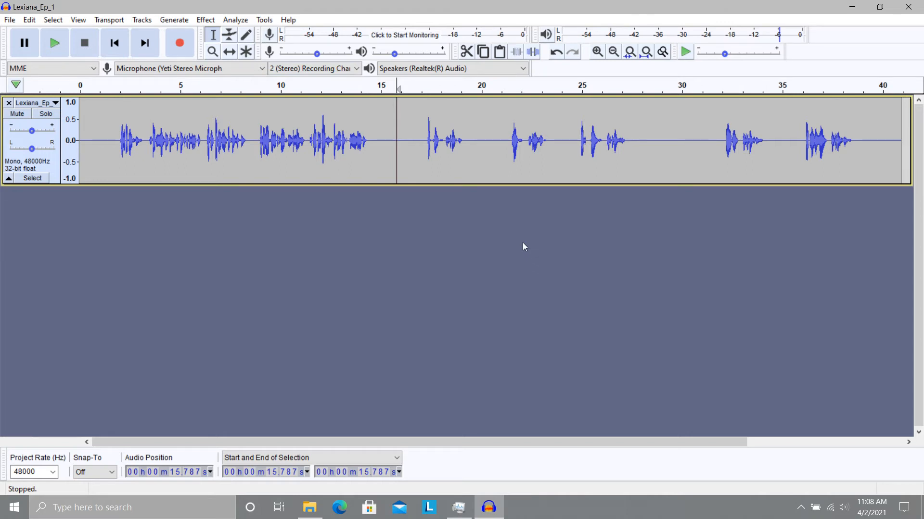
left_click(28, 20)
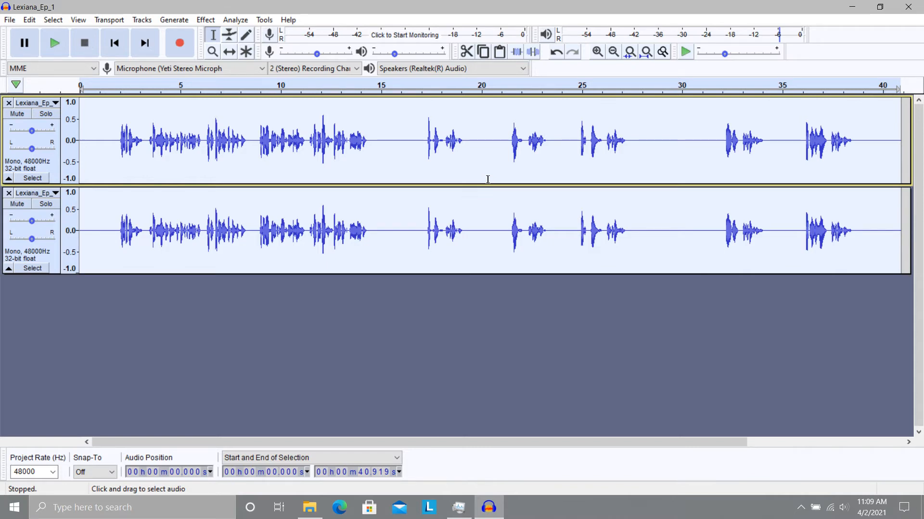
mouse_move(356, 155)
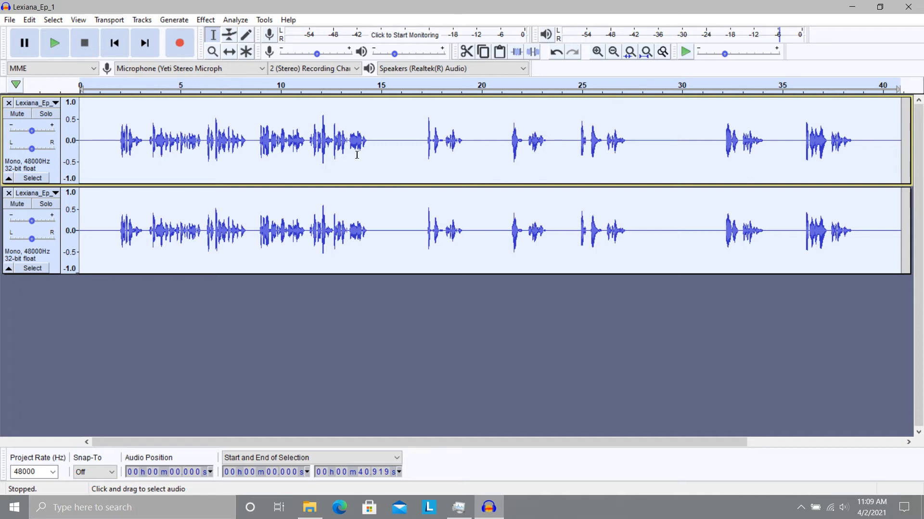
mouse_move(577, 156)
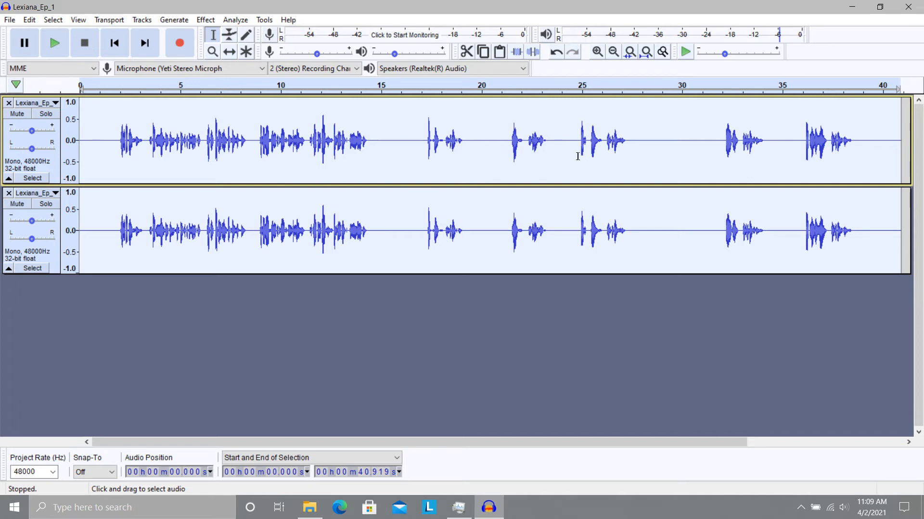
Step: Duplicate the Lexiana_Ep_1 dialogue track into an identical copy below the original
left_click(564, 140)
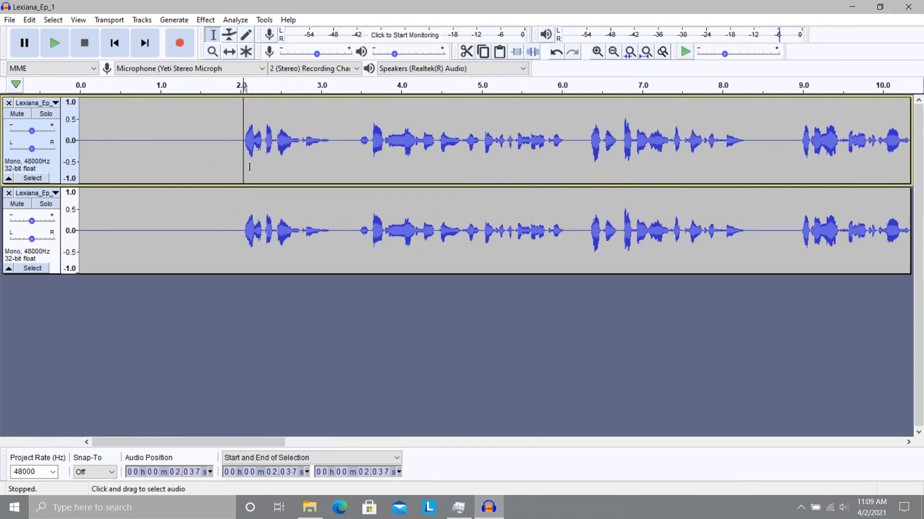
Step: Mark the point near 2 seconds where the speech begins
left_click(596, 52)
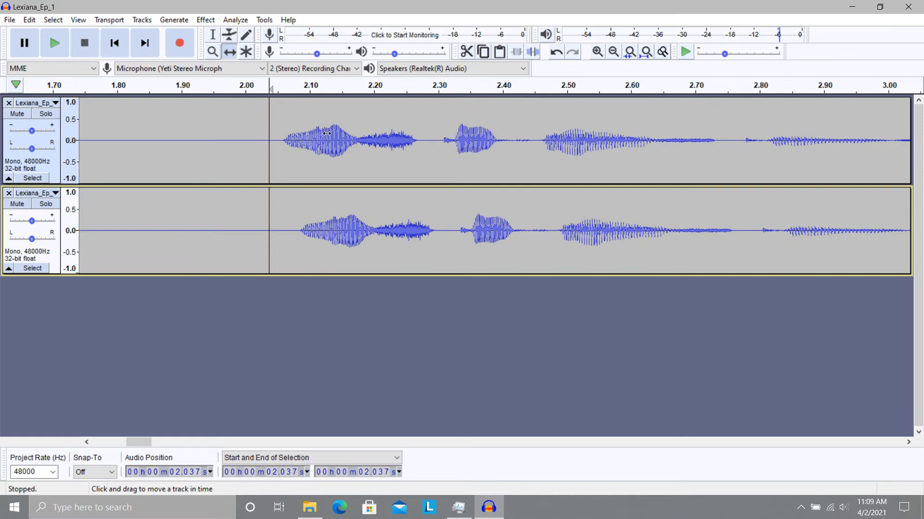
mouse_move(361, 163)
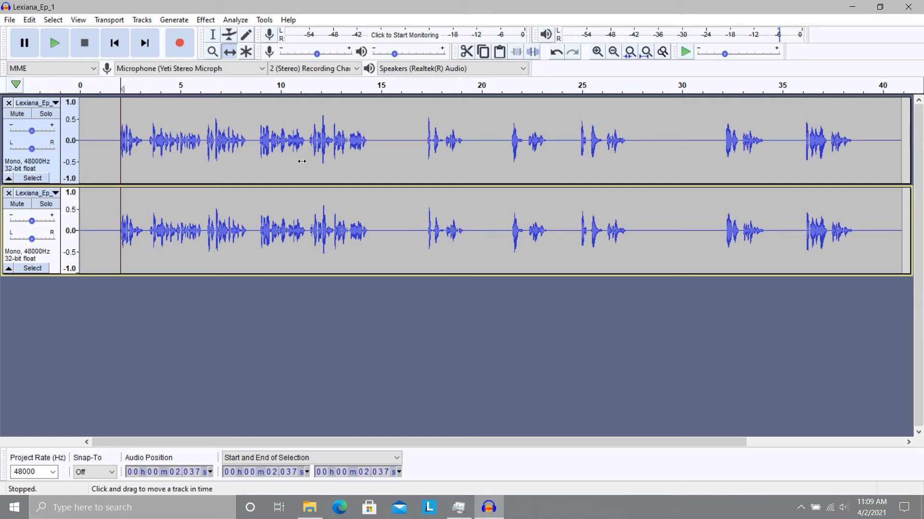
mouse_move(180, 42)
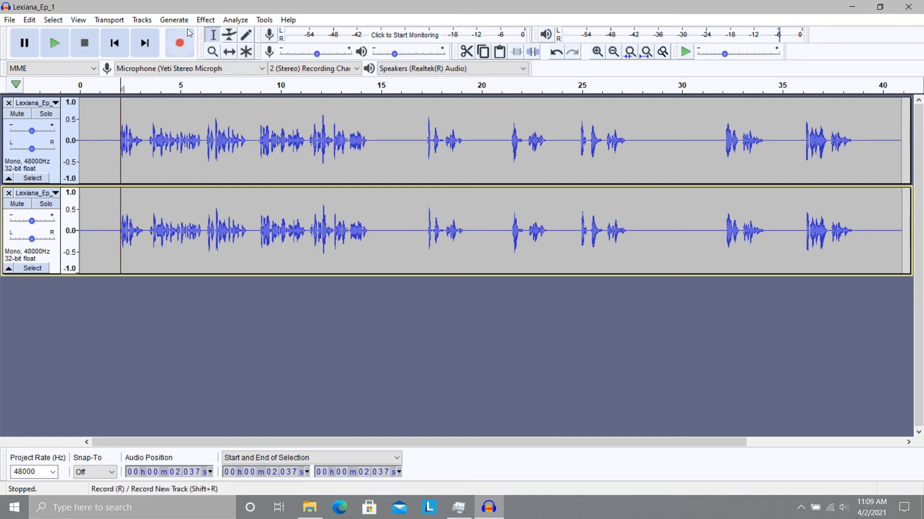
mouse_move(241, 159)
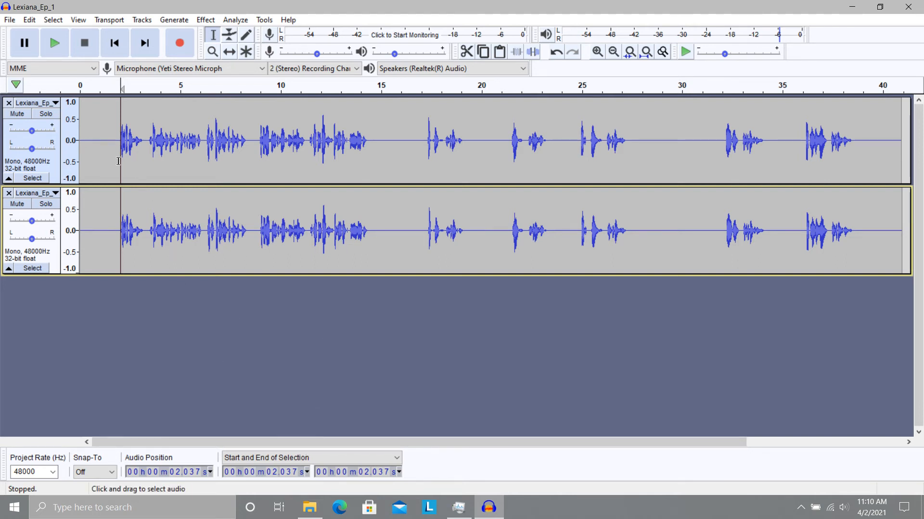
Step: Select the opening phrase from about 1.5 to 8.7 seconds across both tracks
left_click_drag(120, 141, 249, 141)
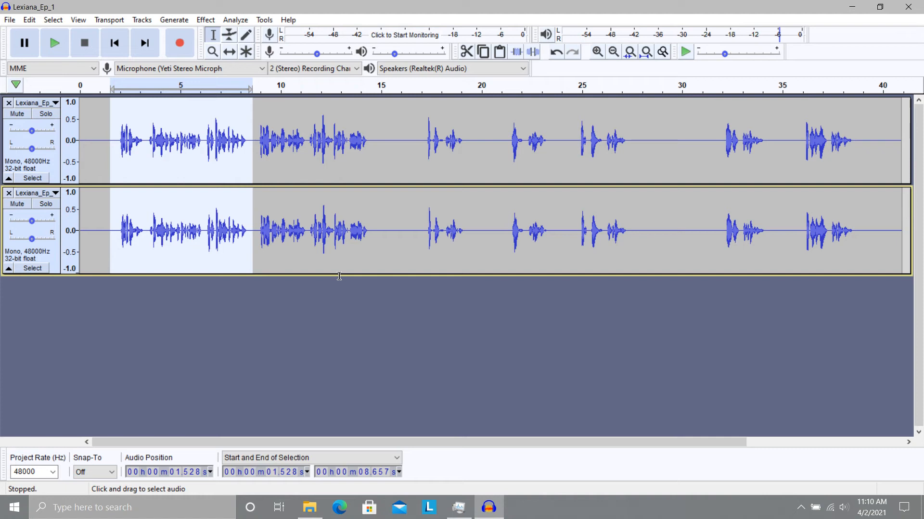
Step: Play back the echoed 1.5–8.7 s phrase from both tracks, then open the Effect menu
left_click(54, 42)
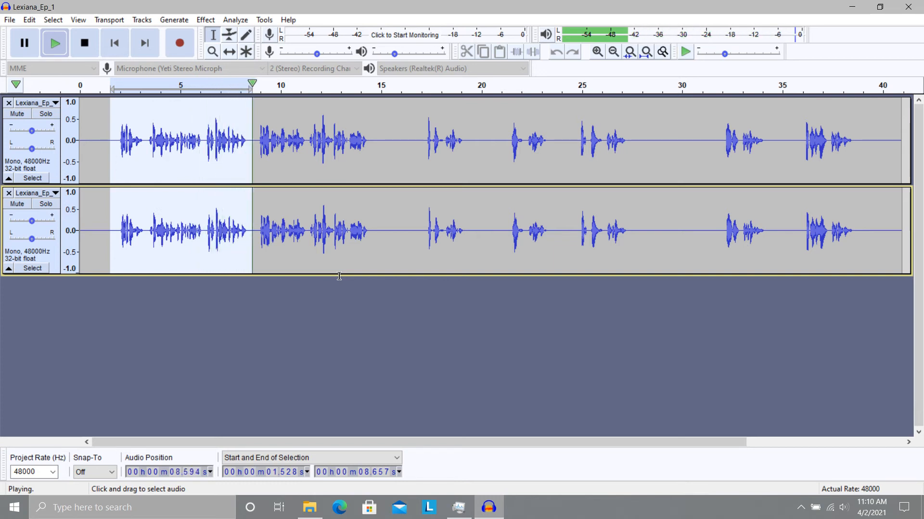
left_click(84, 43)
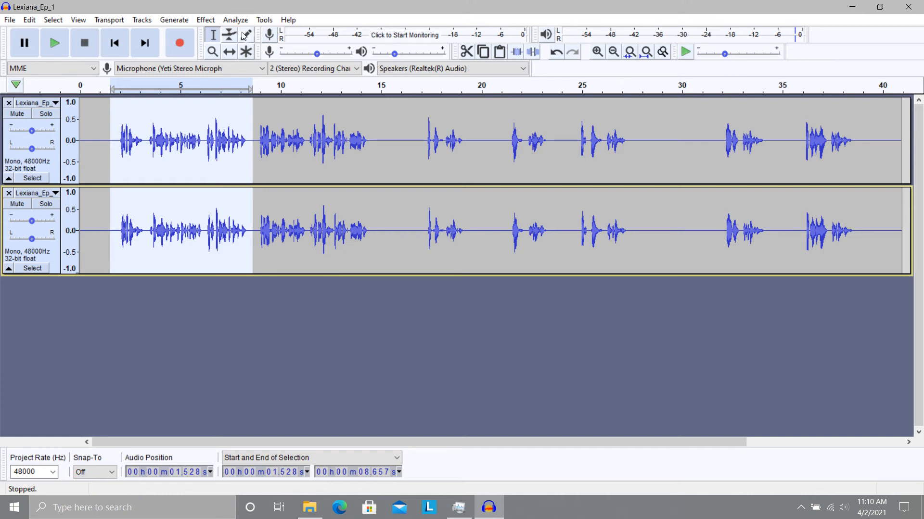
left_click(205, 19)
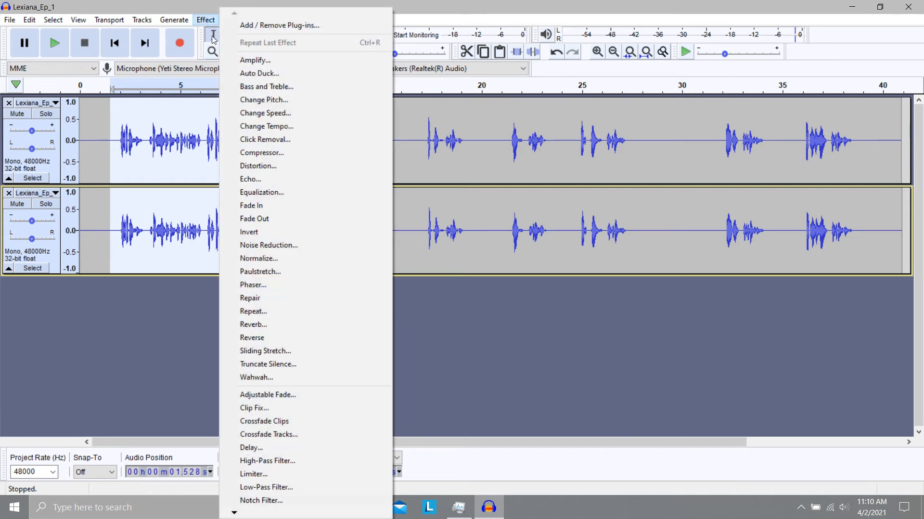